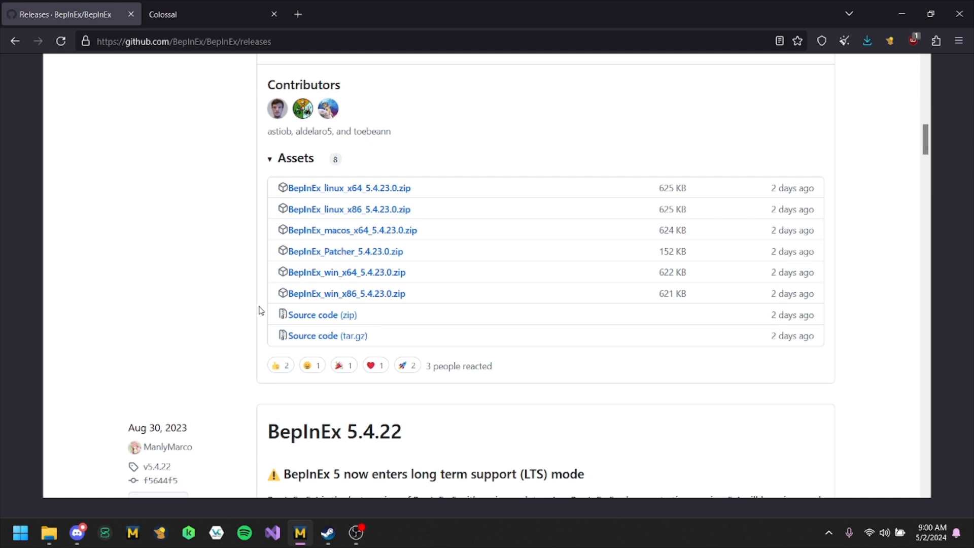
# Bring up Gorilla Tag in the Steam library and check its options
pyautogui.click(327, 533)
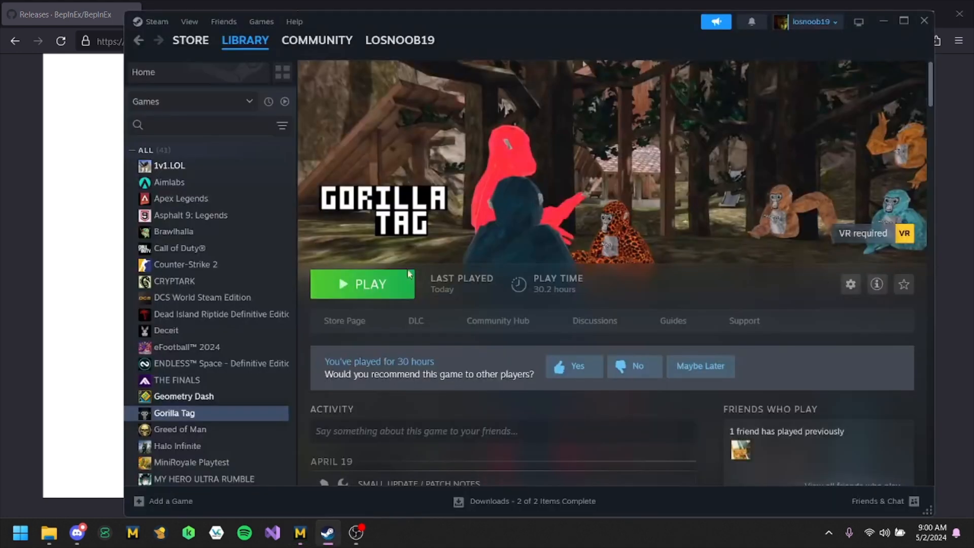
pyautogui.rightClick(173, 412)
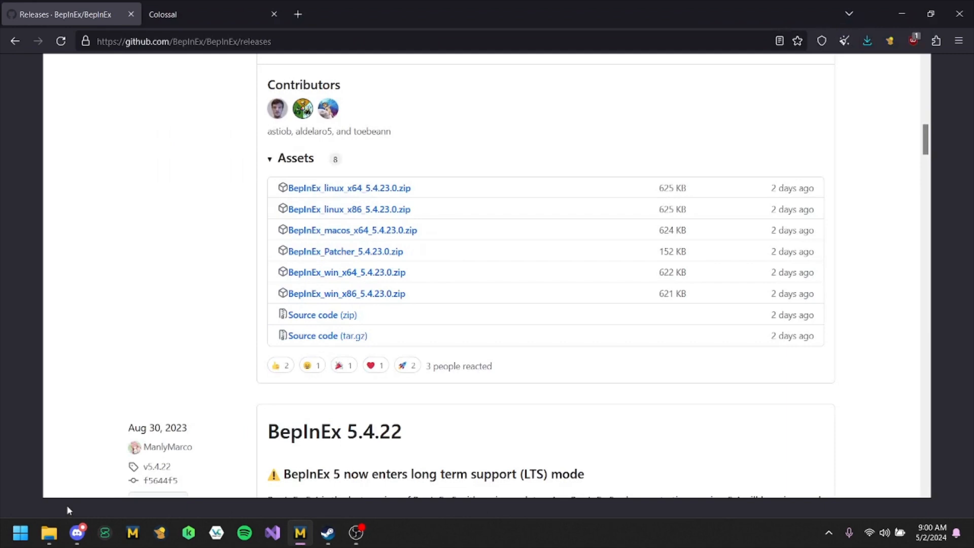
pyautogui.click(48, 532)
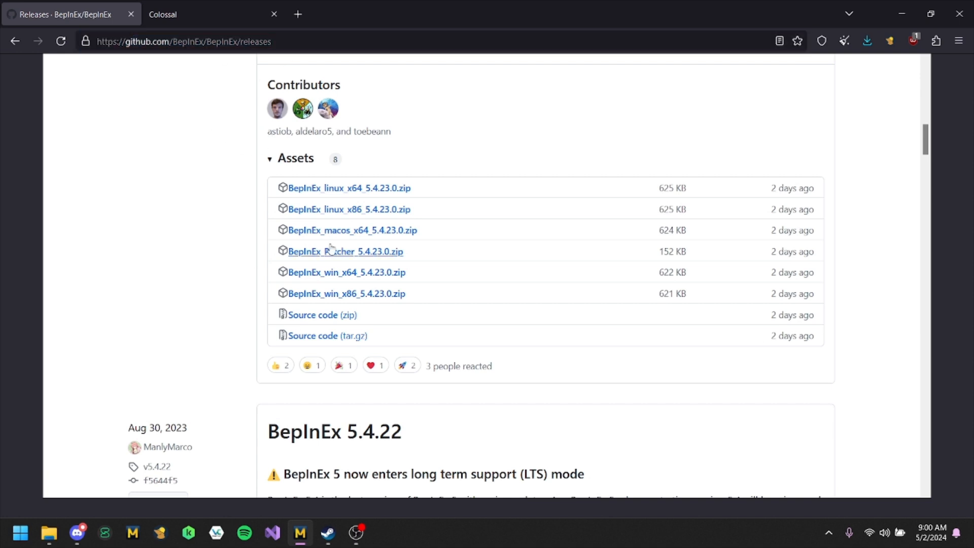
# Save BepInEx_win_x64_5.4.23.0.zip from the release Assets as a download
pyautogui.click(345, 272)
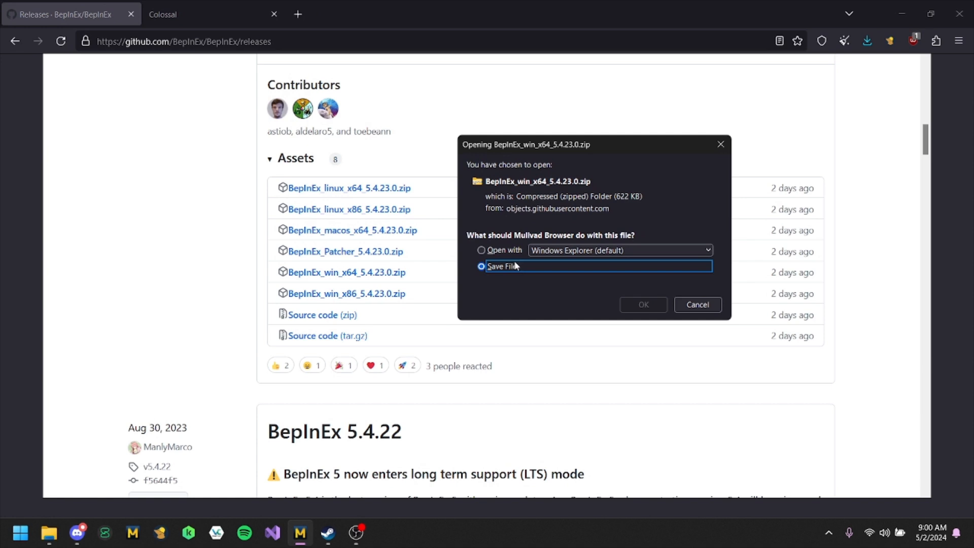
pyautogui.click(643, 305)
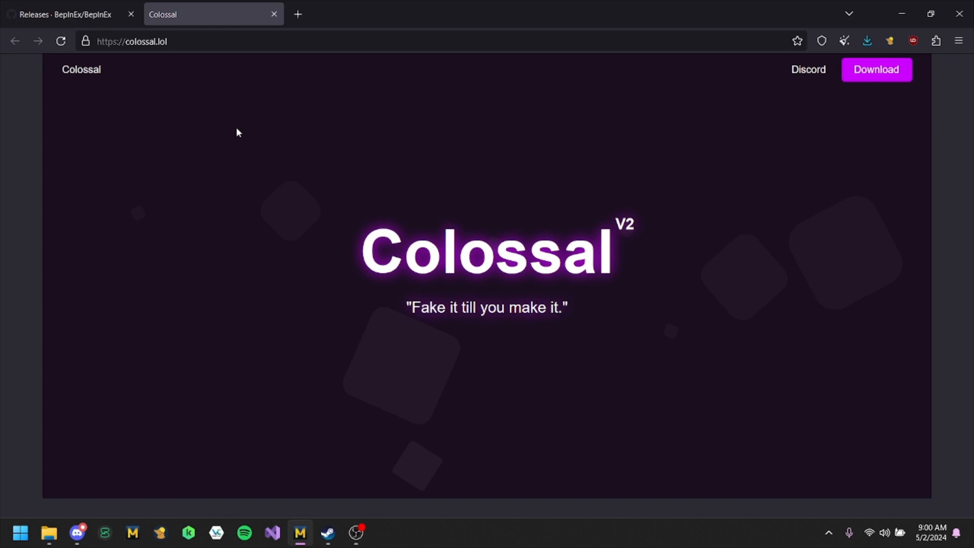
pyautogui.moveTo(688, 292)
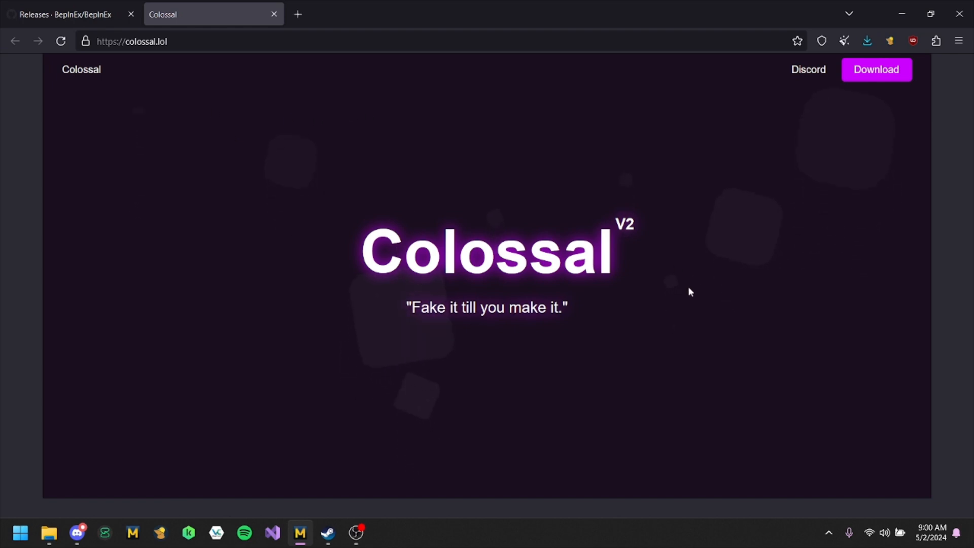
# Reach the ColossalCheatMenuV2 releases page from colossal.lol and its Assets list
pyautogui.click(875, 69)
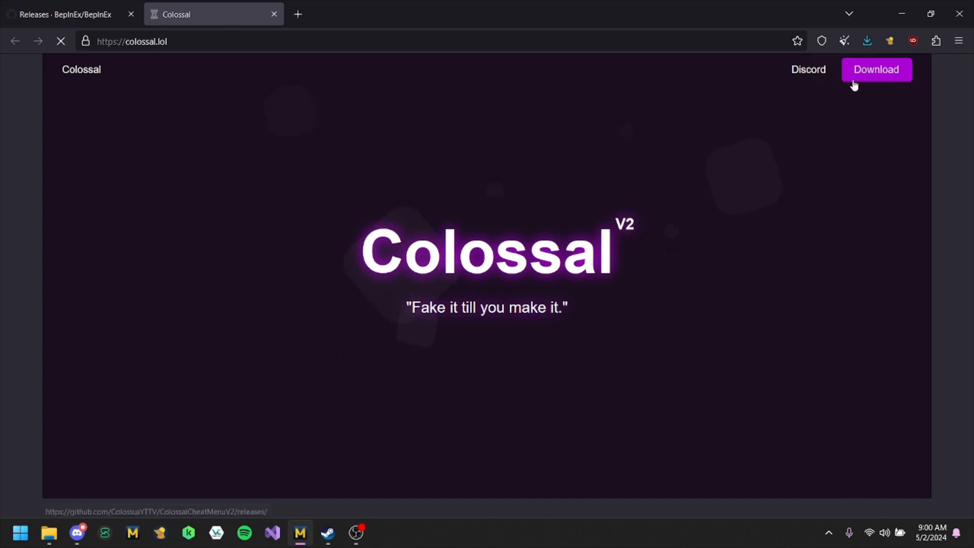
pyautogui.click(875, 69)
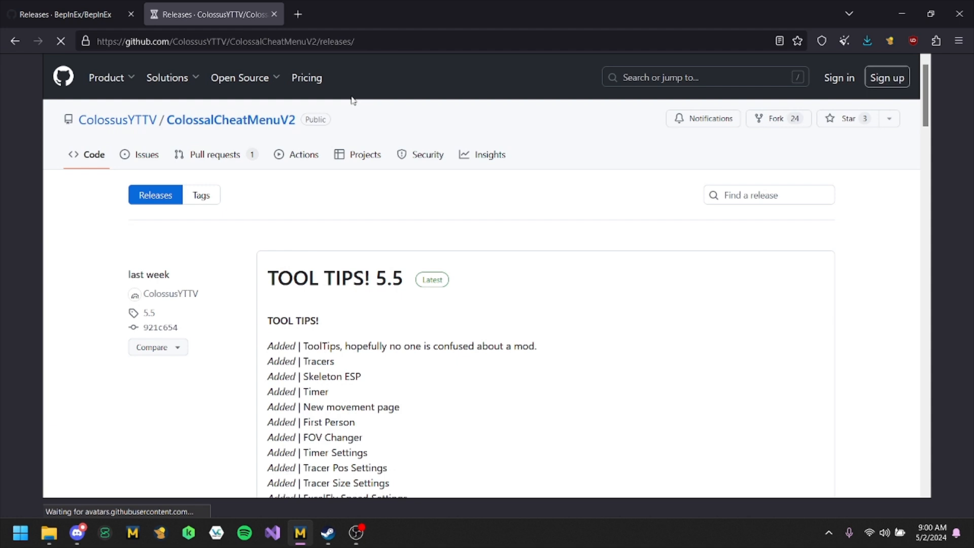
pyautogui.scroll(-3)
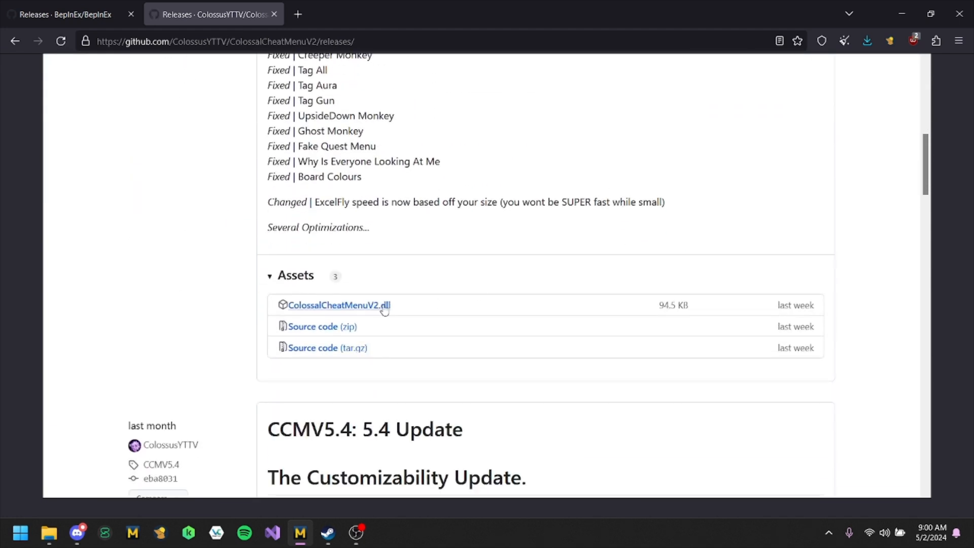
# Save ColossalCheatMenuV2.dll as a download and return to Steam's library
pyautogui.click(339, 305)
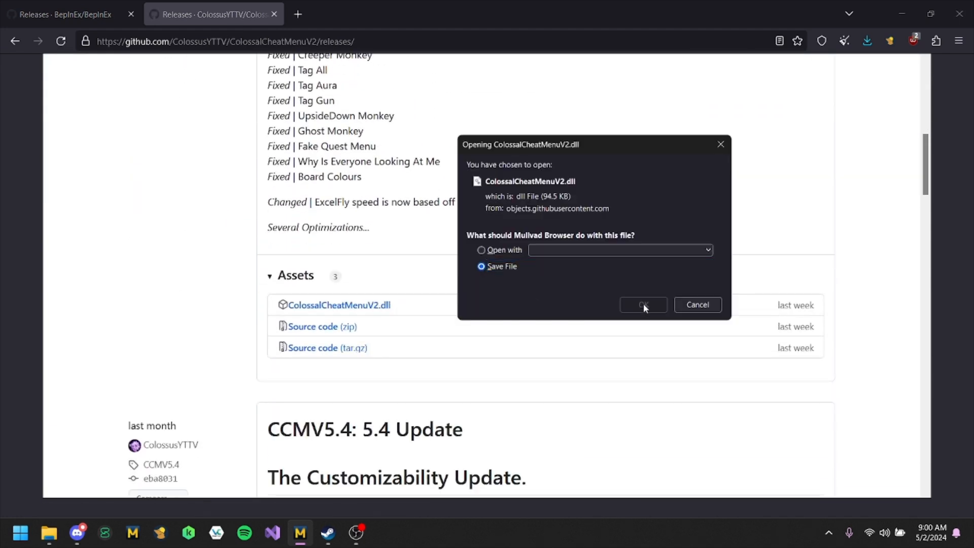
pyautogui.click(643, 304)
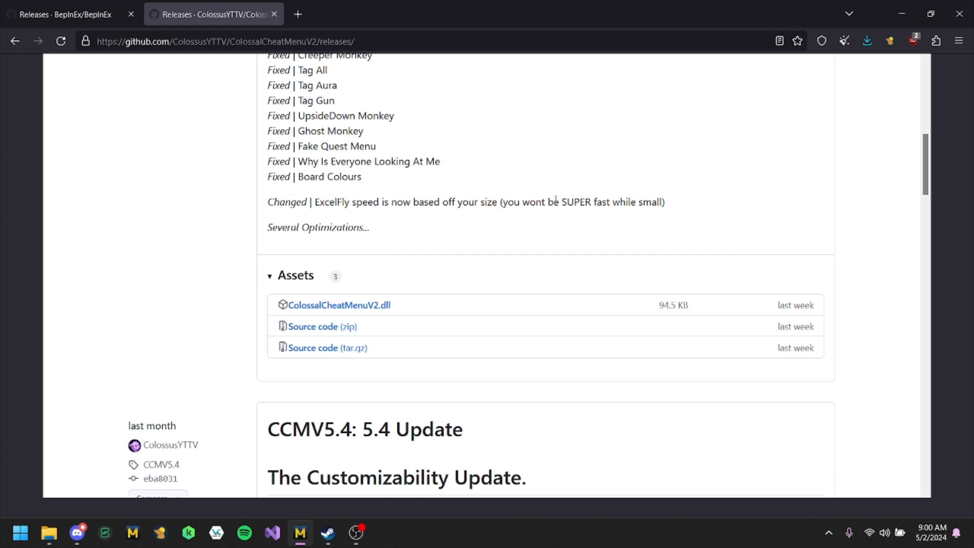
pyautogui.click(326, 533)
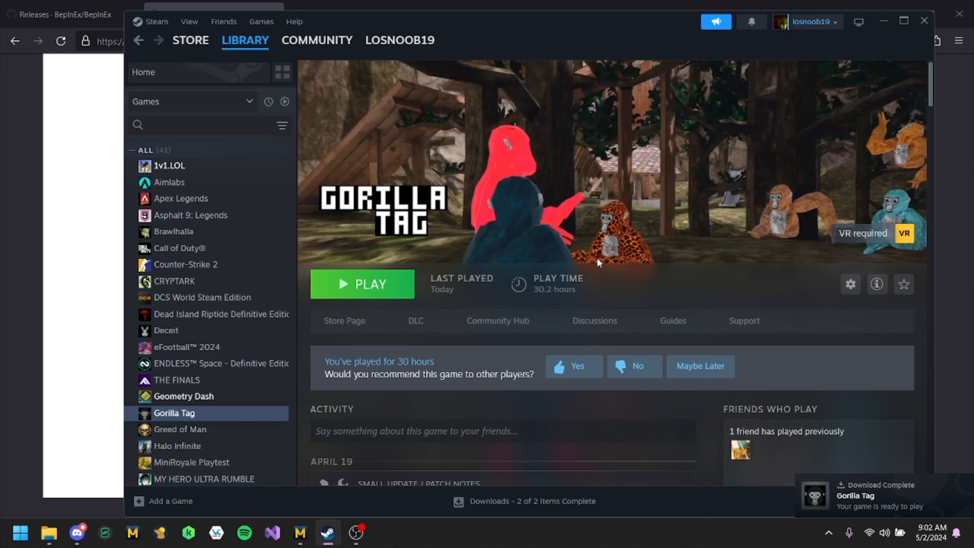
# Browse Gorilla Tag's local files from Steam and enter the Gorilla Tag install folder
pyautogui.rightClick(174, 413)
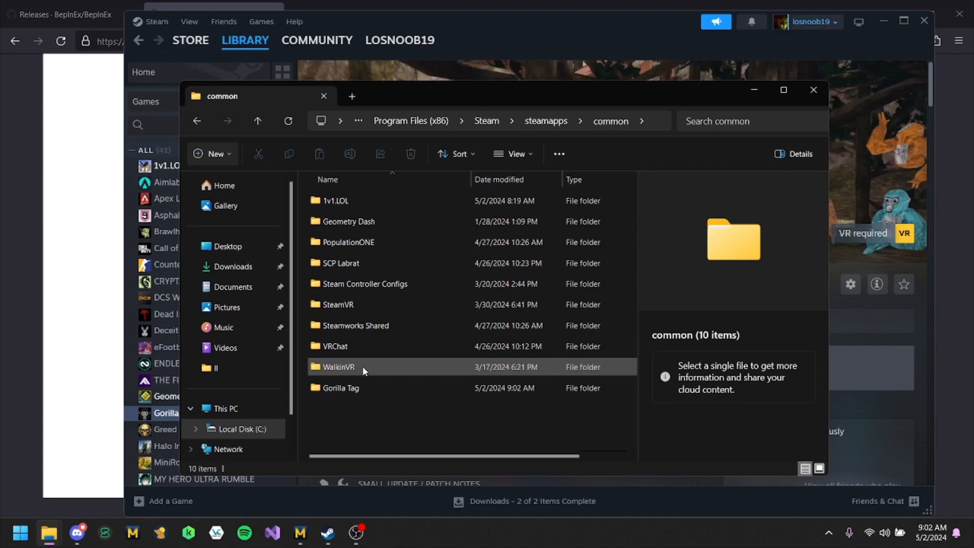
pyautogui.doubleClick(341, 388)
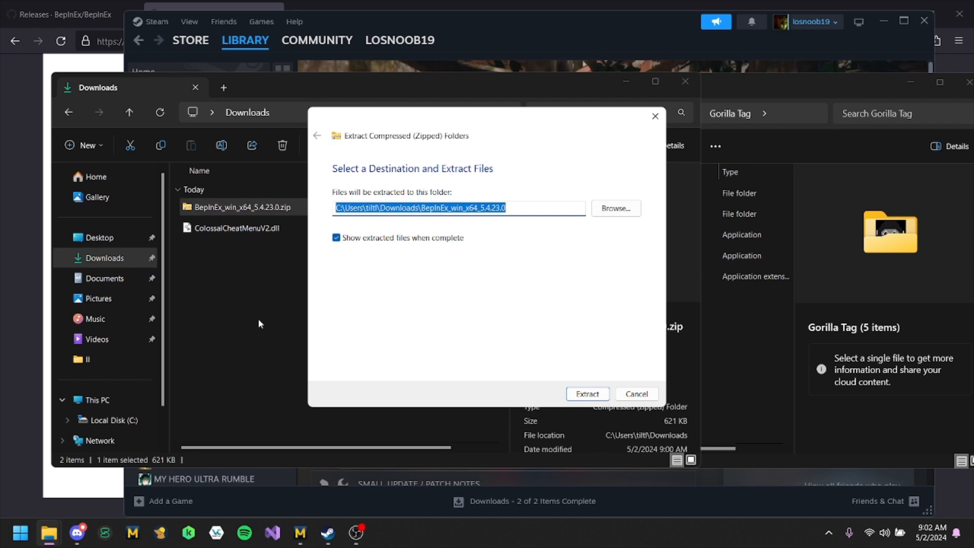
# Extract the BepInEx zip, copy all its files into Gorilla Tag, and enter the BepInEx folder
pyautogui.click(585, 393)
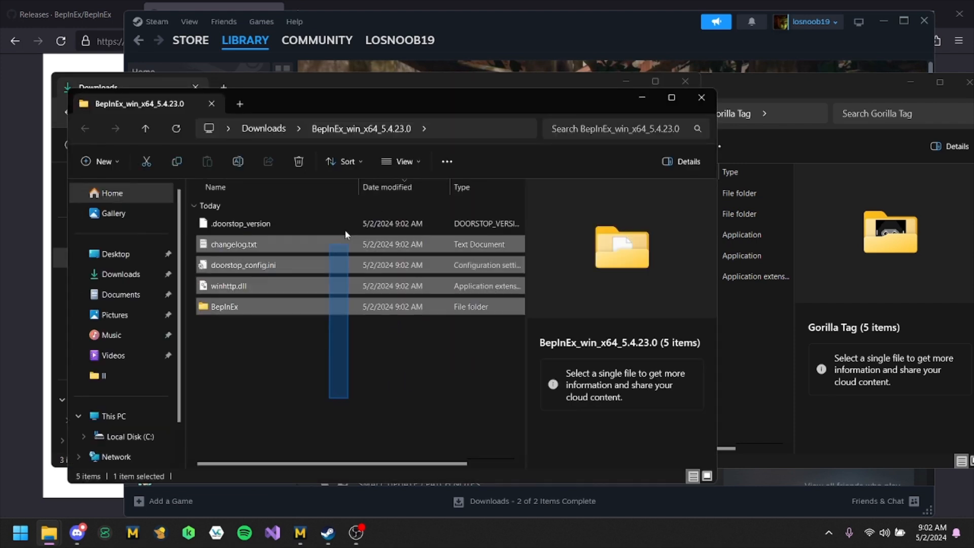
pyautogui.press('ctrl+a')
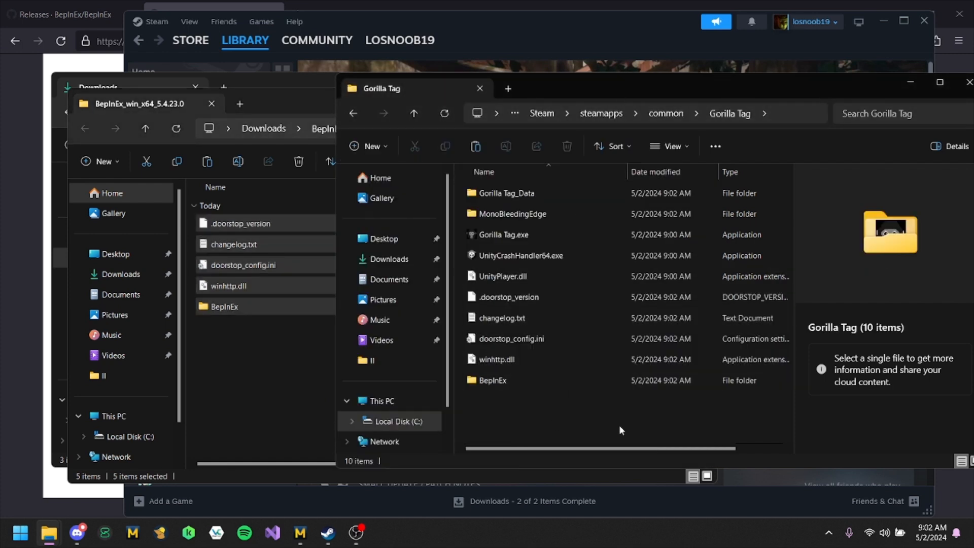
pyautogui.doubleClick(492, 380)
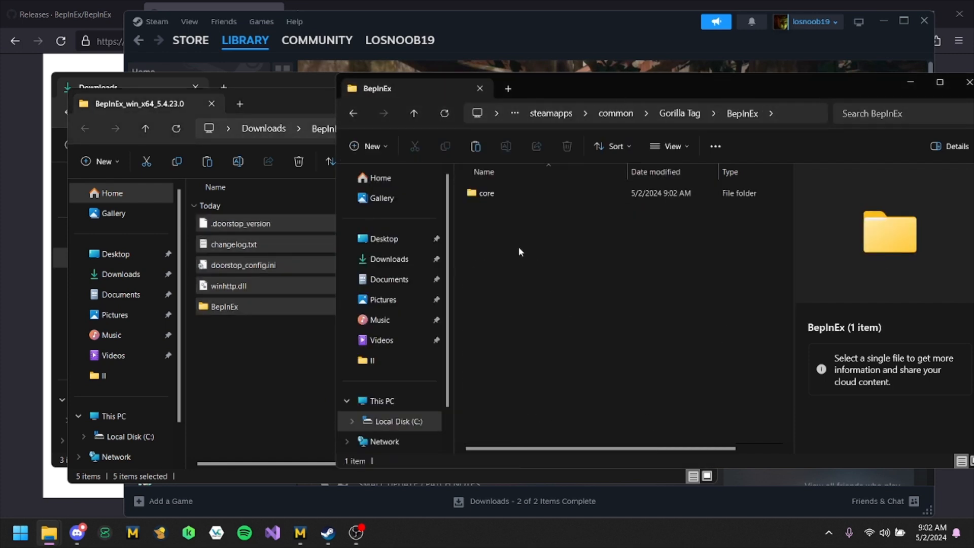
# Create a 'plugins' folder beside core for ColossalCheatMenuV2.dll, then launch Gorilla Tag from Steam
pyautogui.click(368, 146)
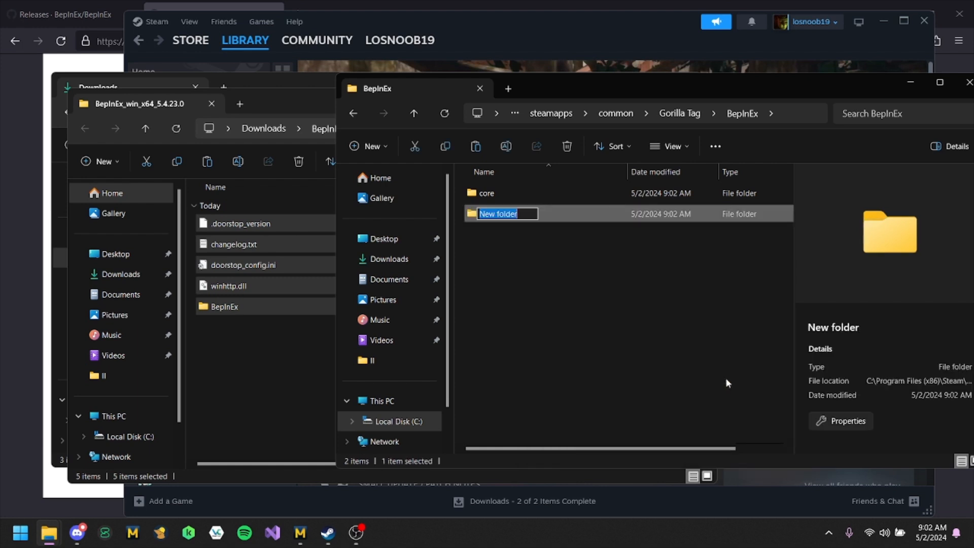
pyautogui.write('plugins')
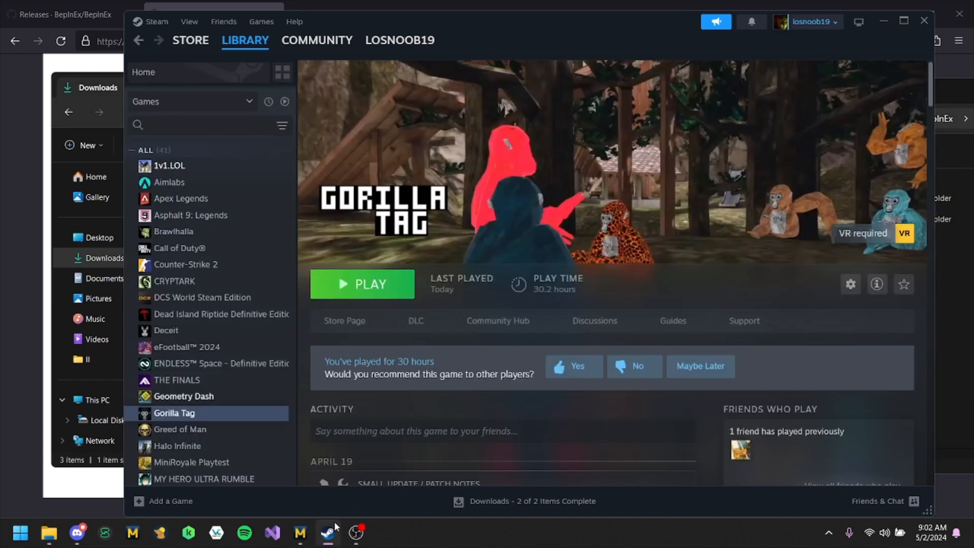
pyautogui.click(361, 284)
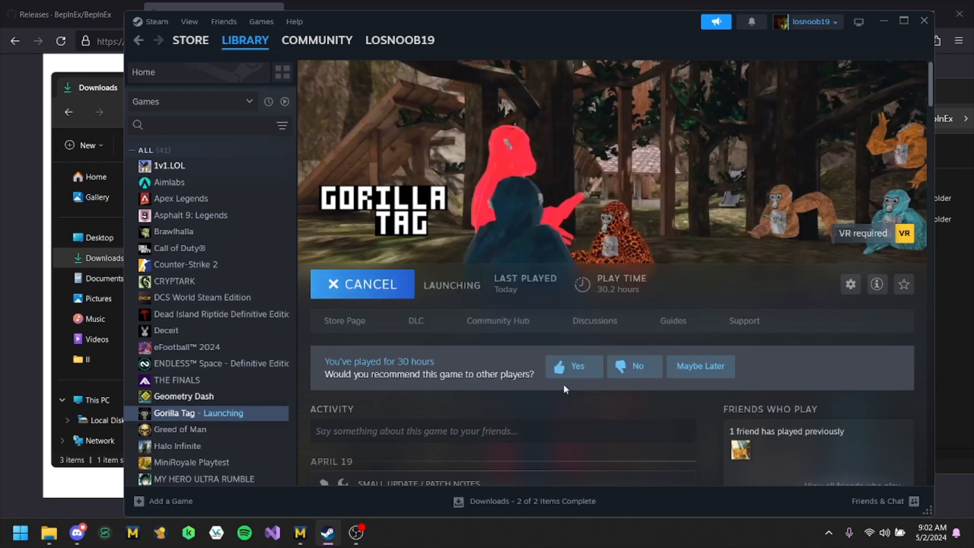